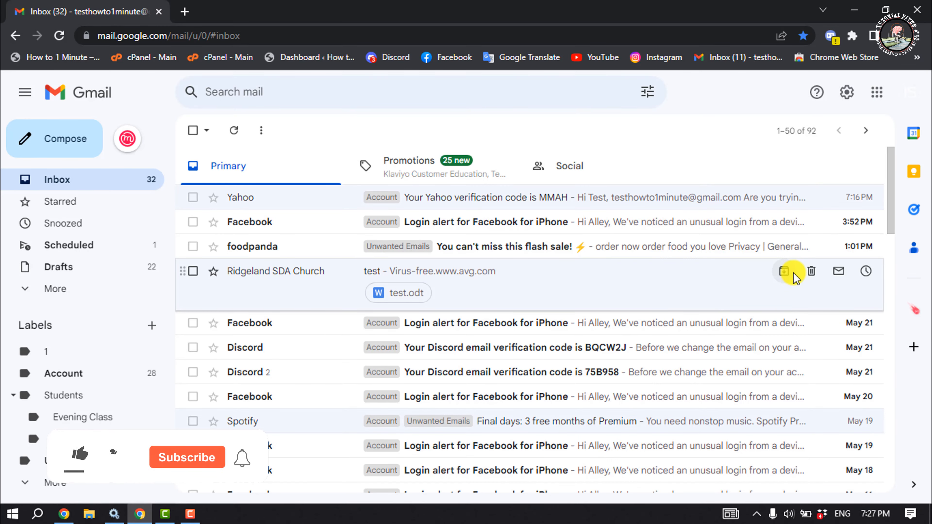
# Create a new Gmail label named Secret2 from the sidebar's Labels section
pyautogui.click(79, 457)
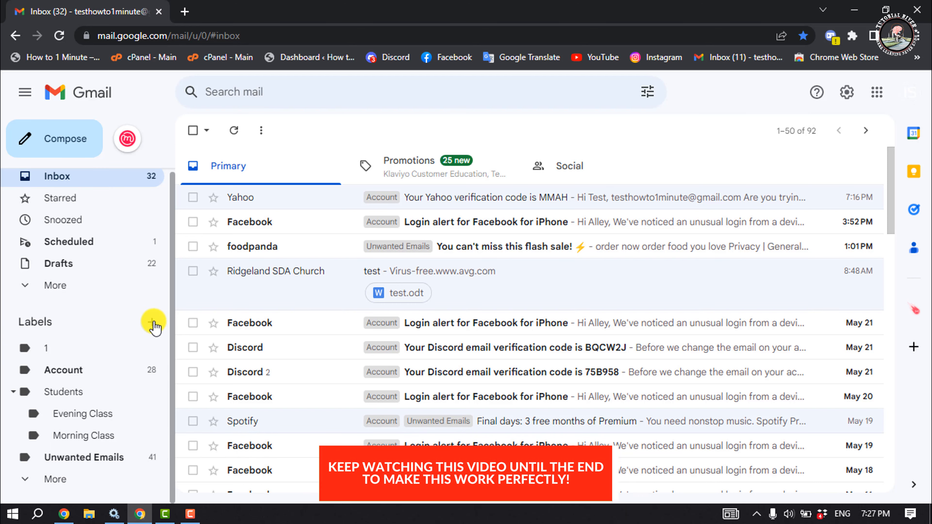
pyautogui.click(153, 322)
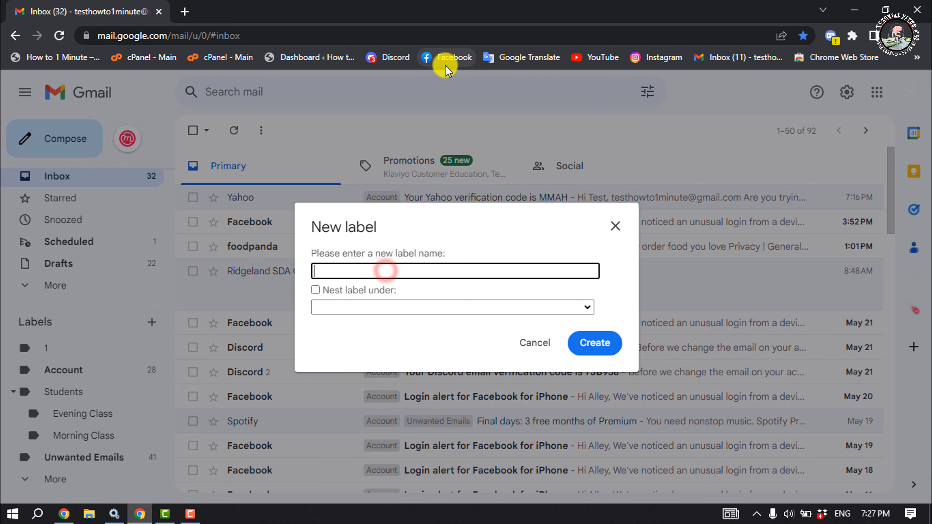
pyautogui.write('Secret')
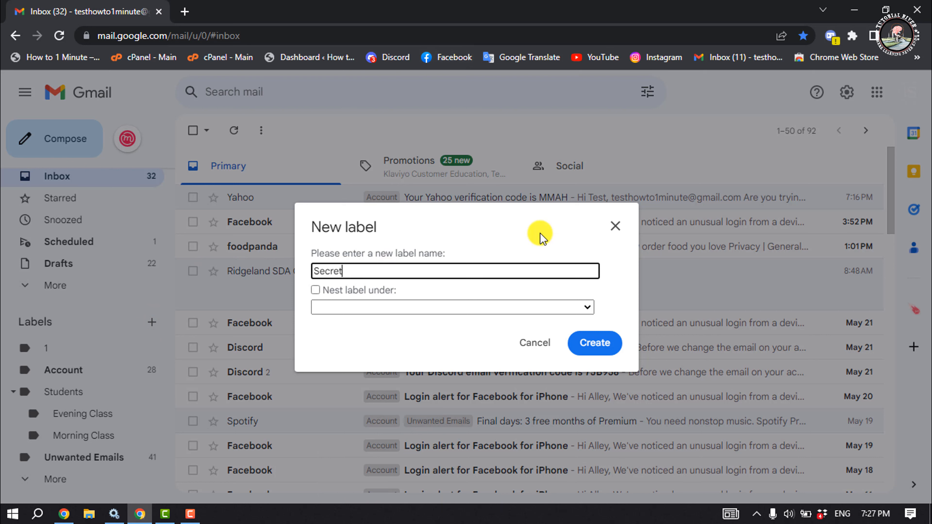
pyautogui.click(594, 343)
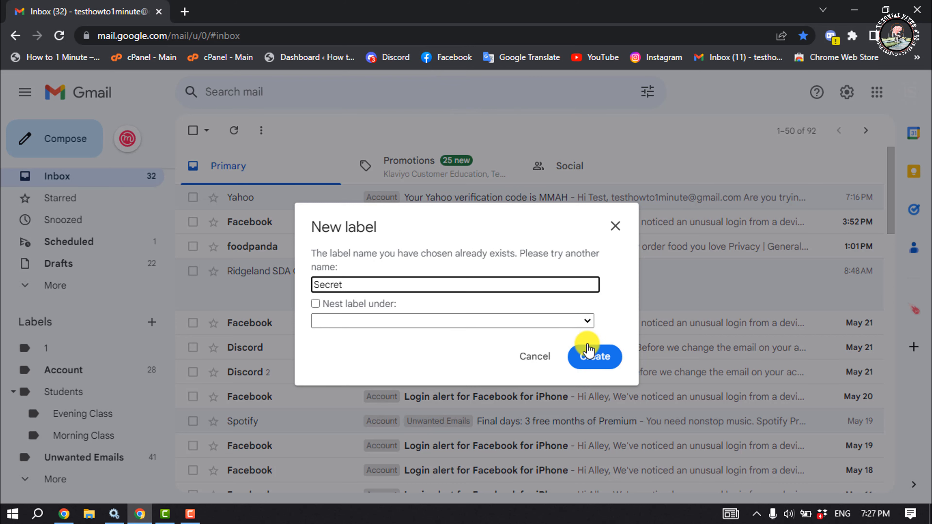
pyautogui.click(594, 356)
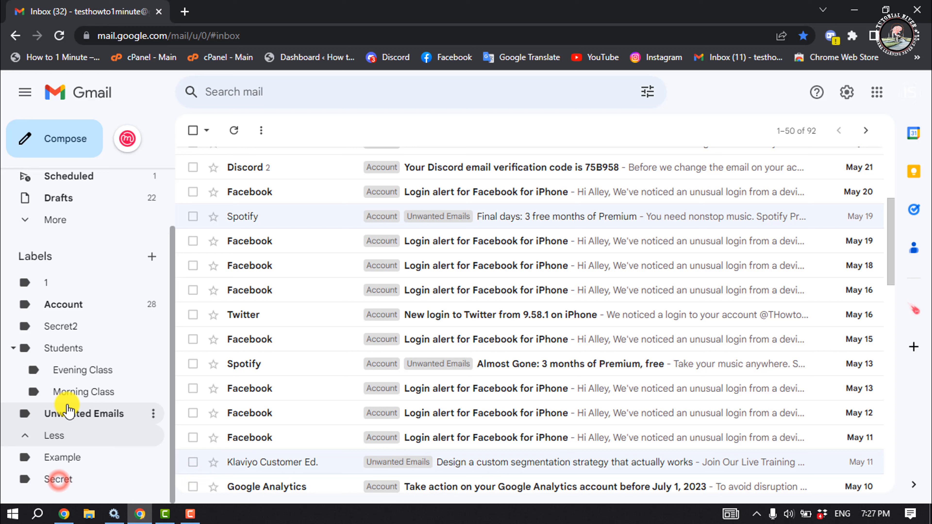
pyautogui.moveTo(58, 480)
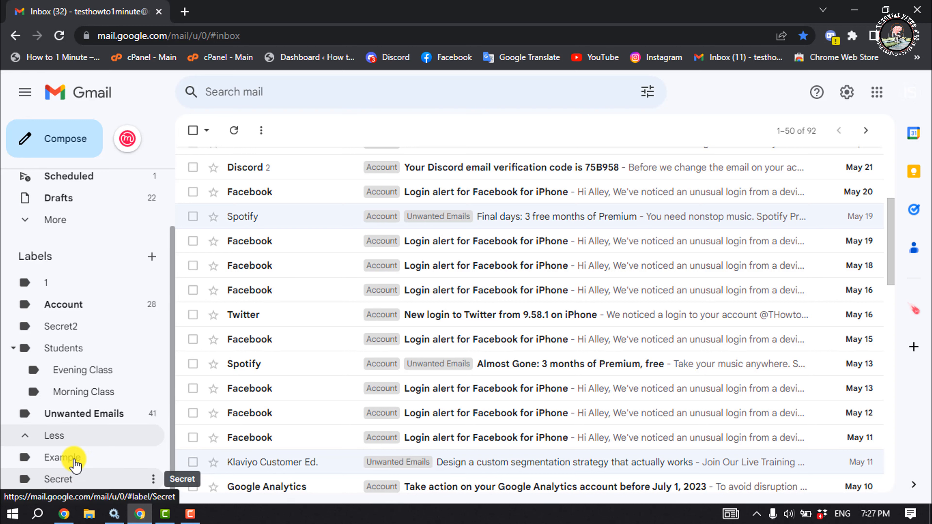
pyautogui.moveTo(846, 93)
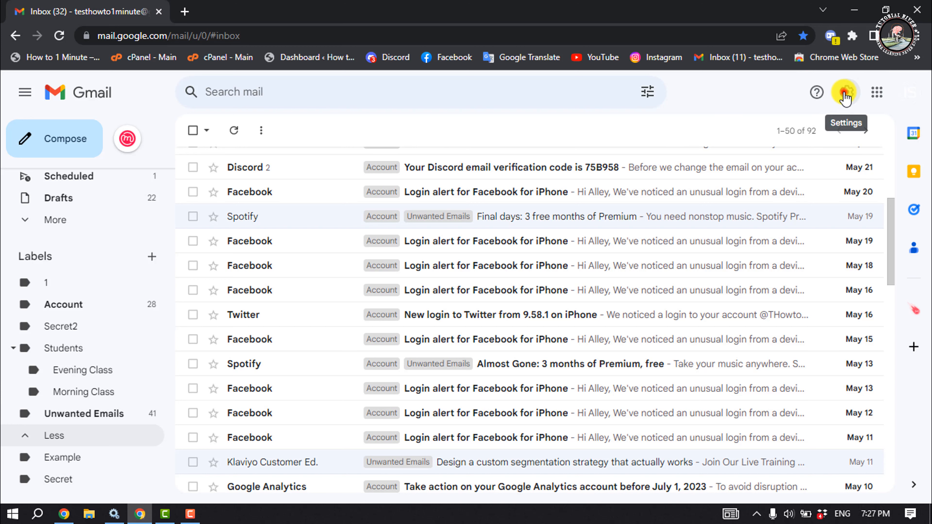
# Go to Settings > See all settings > Labels to reach the label settings page
pyautogui.click(845, 92)
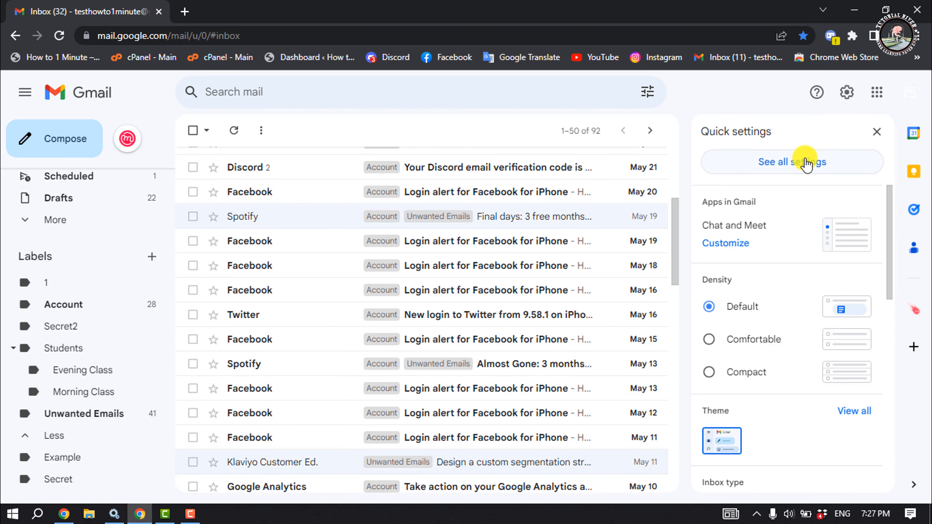
pyautogui.click(791, 161)
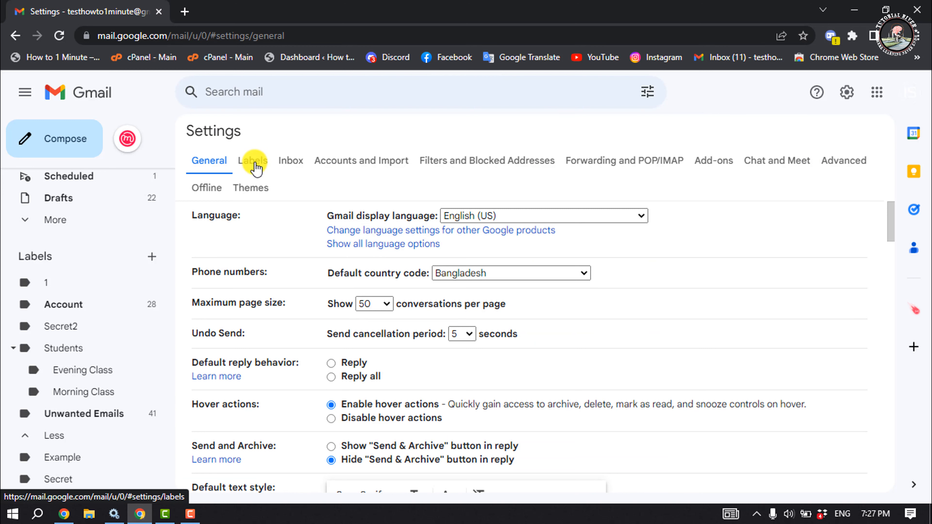
pyautogui.click(252, 161)
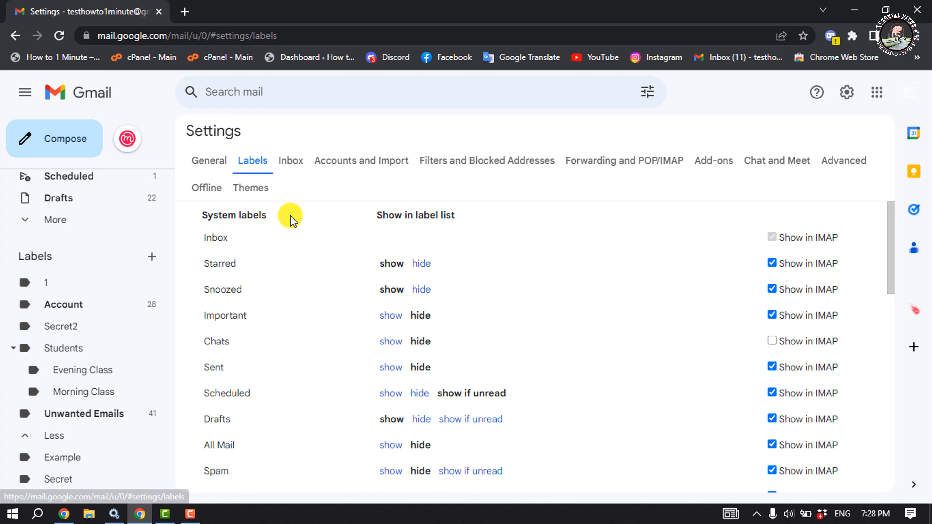
pyautogui.scroll(-3)
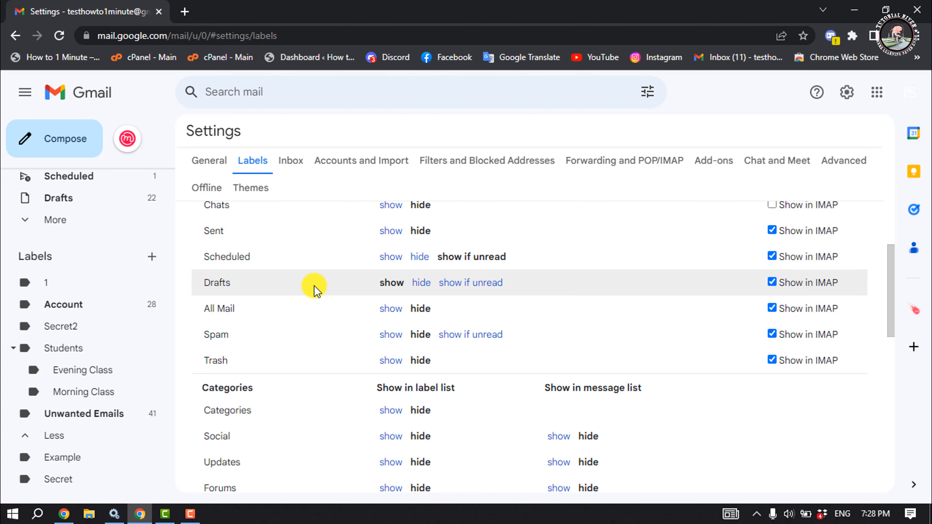
pyautogui.scroll(-3)
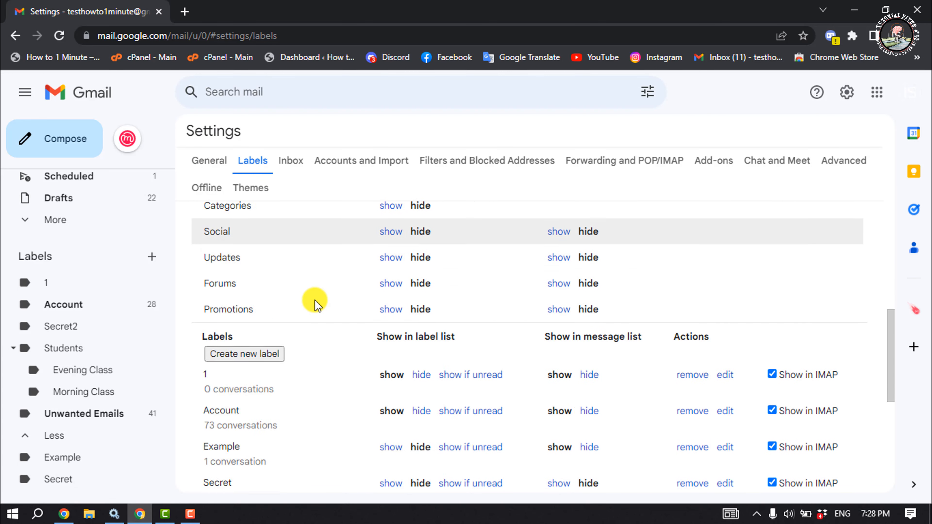
pyautogui.scroll(-3)
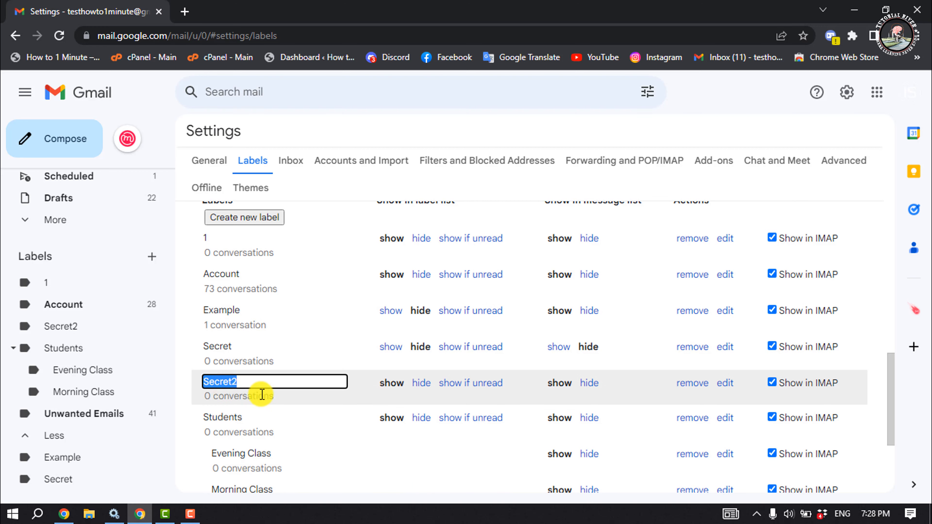
pyautogui.moveTo(421, 383)
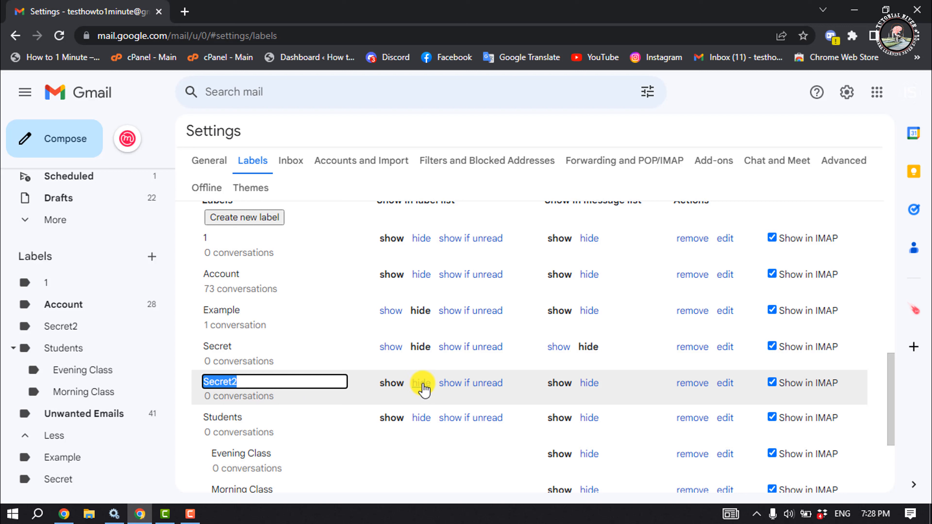
# Hide the Secret2 label from the sidebar label list
pyautogui.click(421, 383)
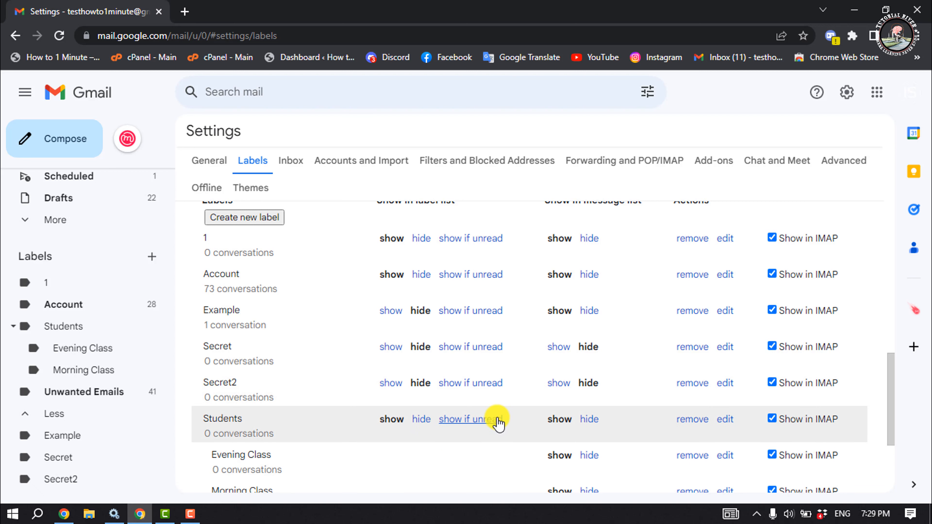
pyautogui.moveTo(718, 371)
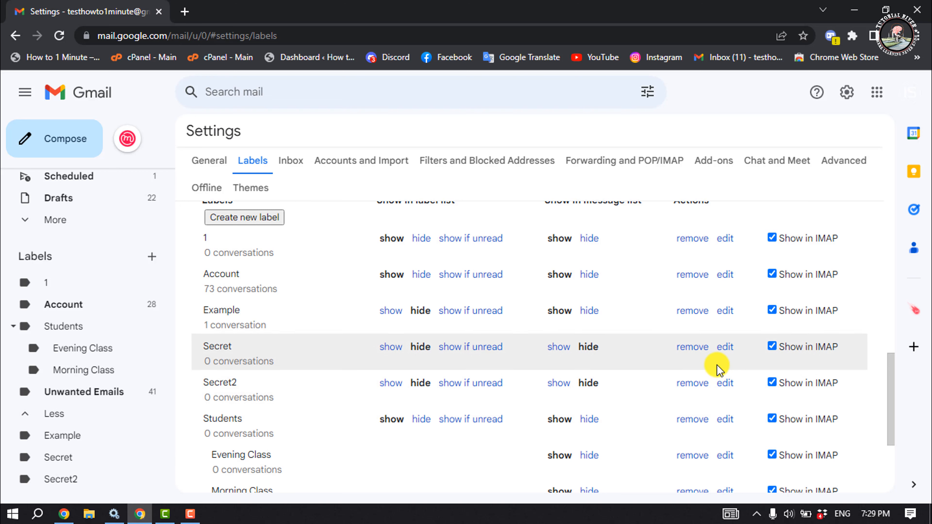